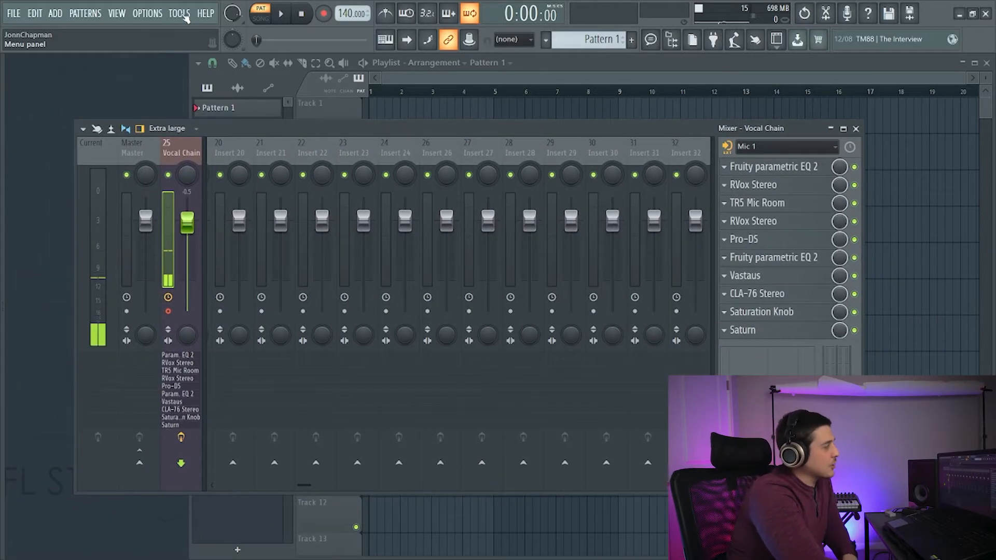
- Reach the Project info page via Options and focus the Title and Author fields
left_click(146, 12)
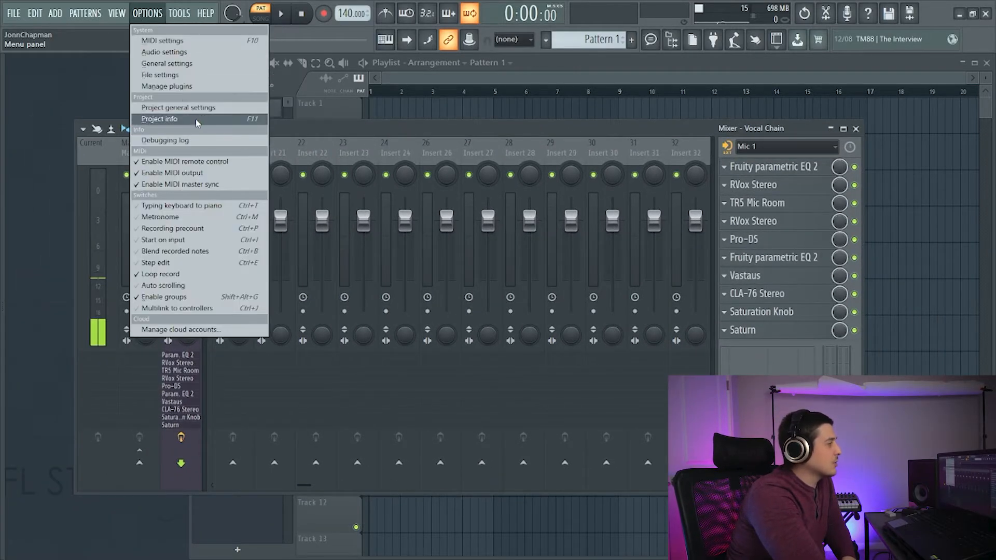
left_click(158, 119)
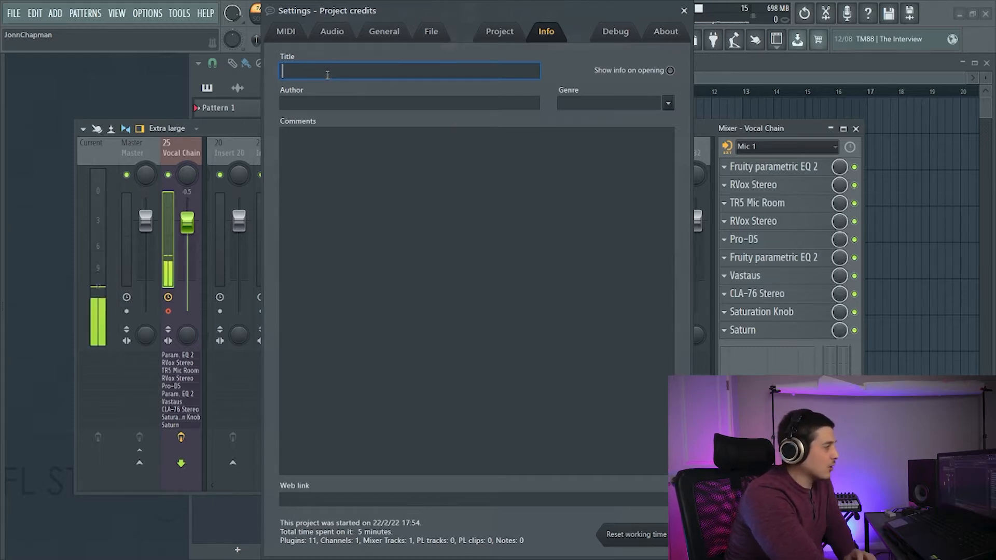
left_click(409, 103)
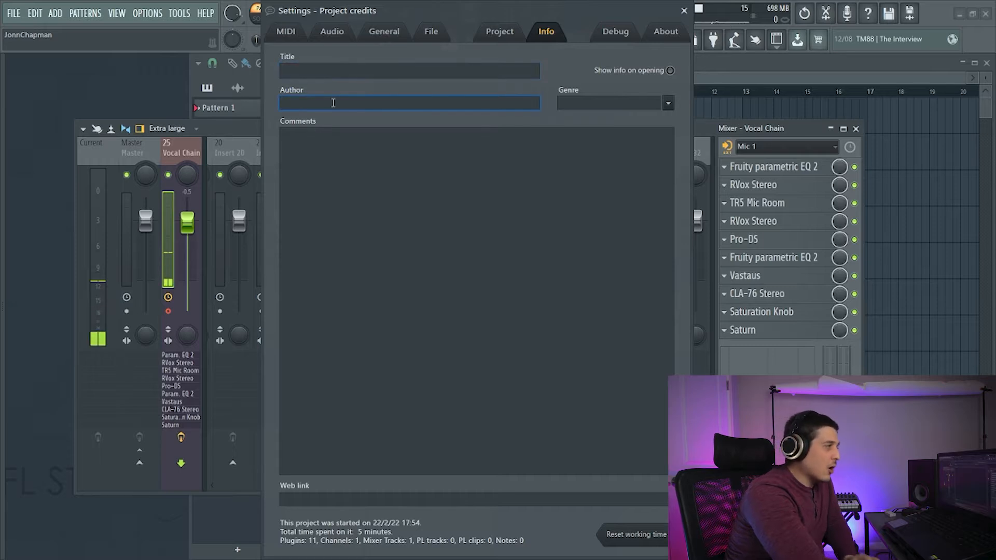
left_click(609, 103)
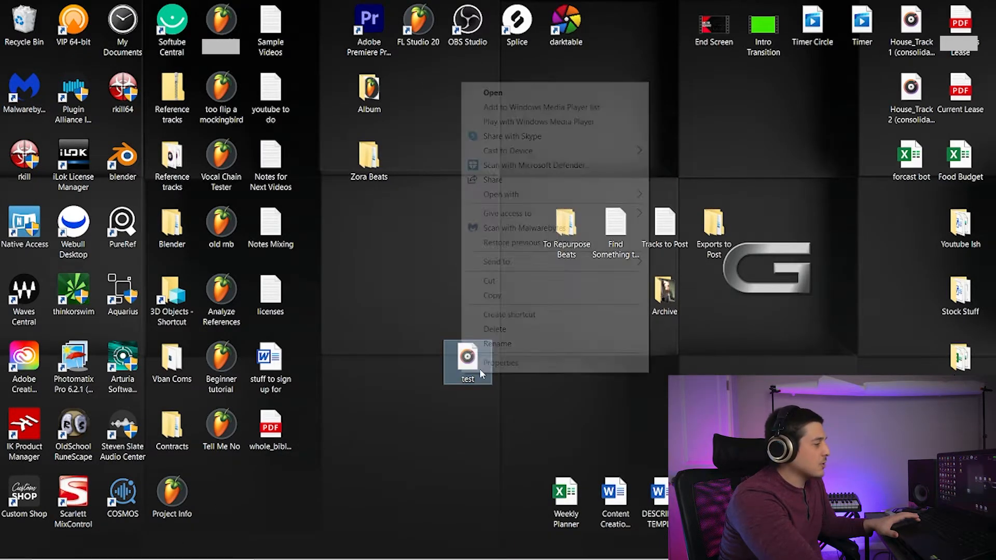
- Show the test WAV file's Properties Details with title, contributing artist and R&B genre
left_click(500, 363)
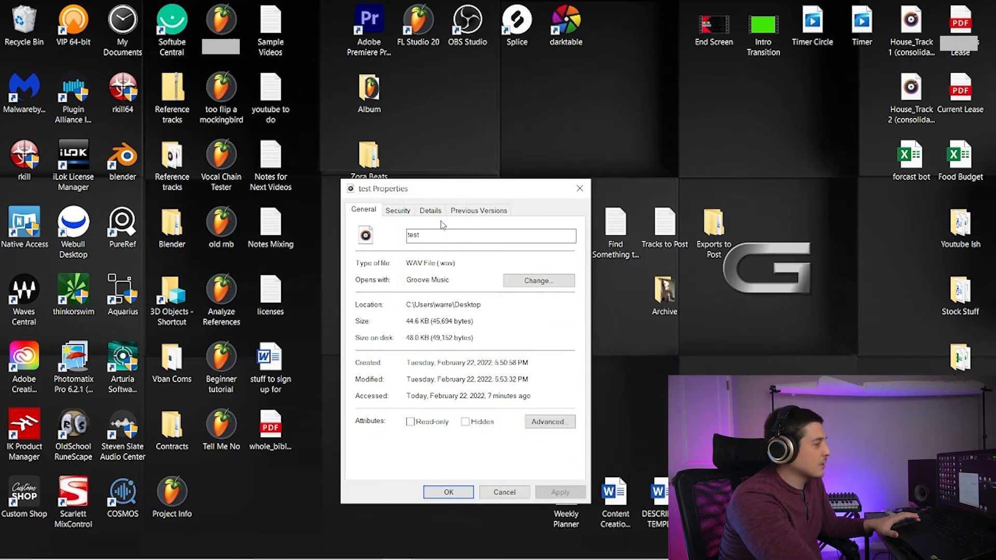
left_click(430, 211)
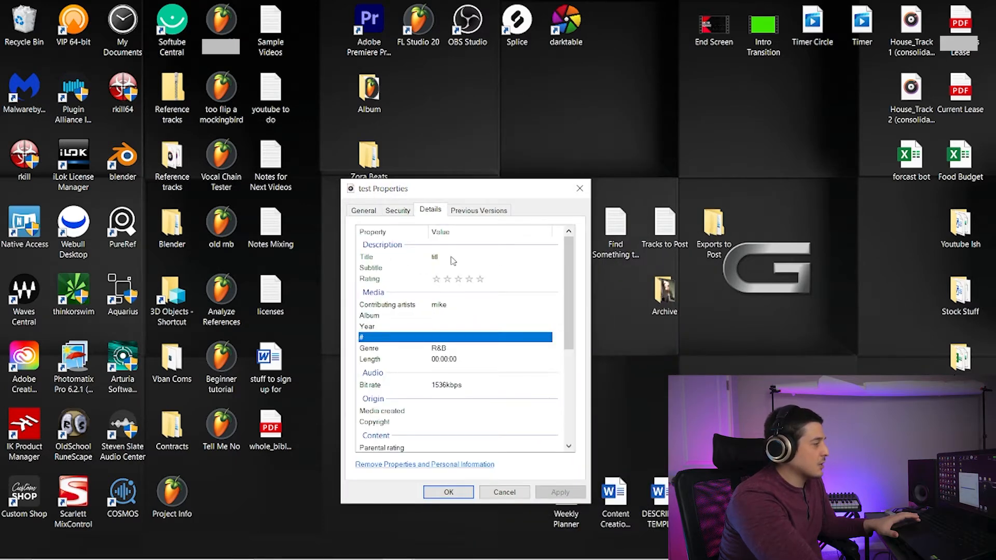
mouse_move(410, 314)
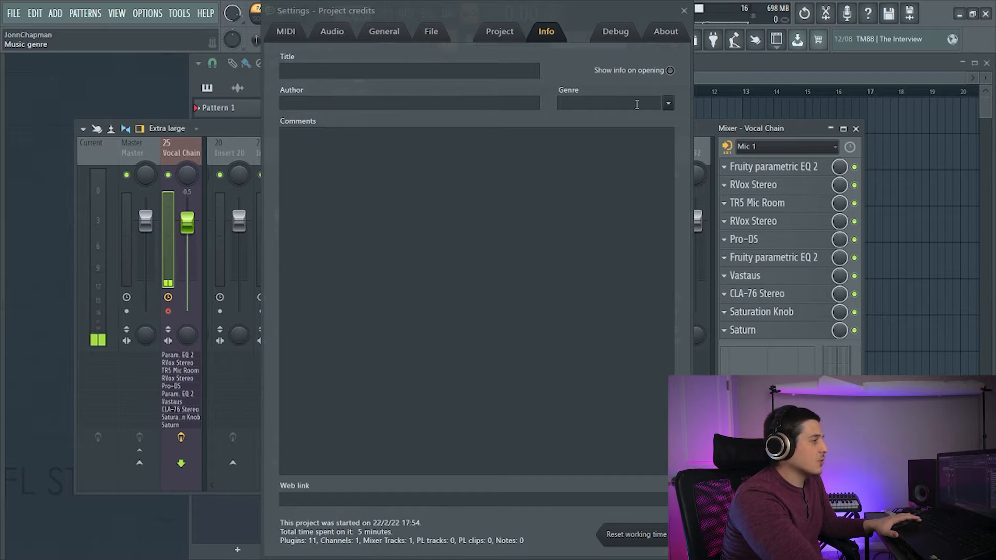
- Enter title That Song, author That Guy and genre That Genre, then move to the Web link field
type("That")
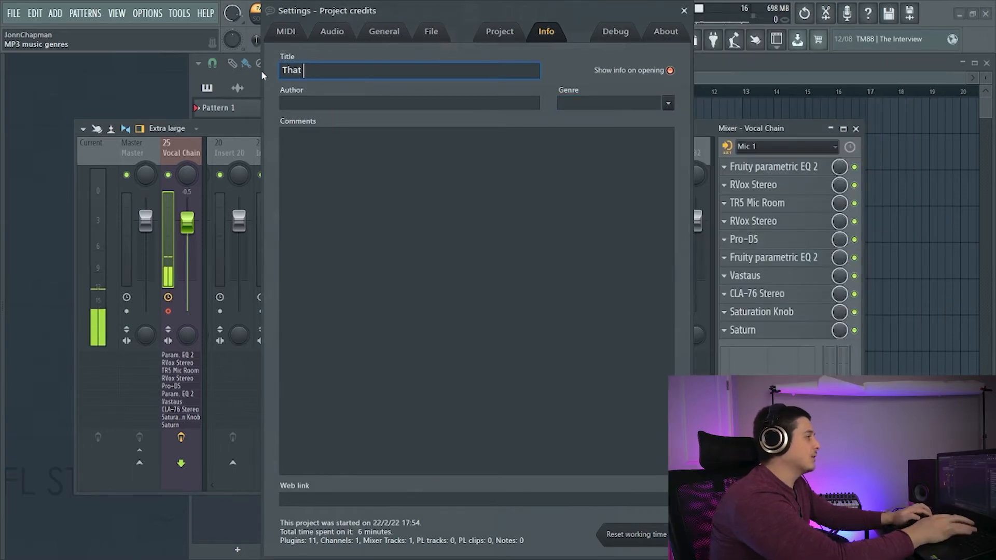
type("That G")
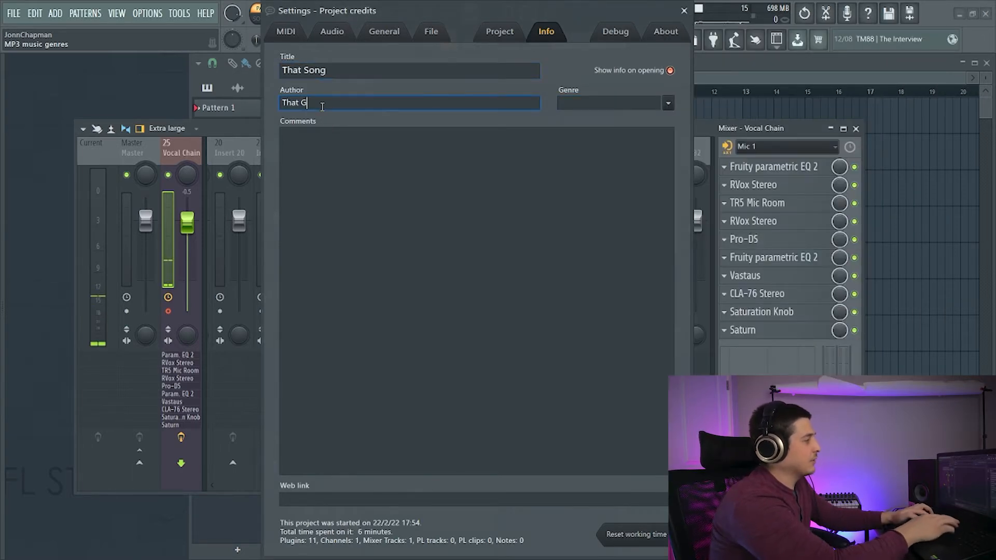
left_click(610, 103)
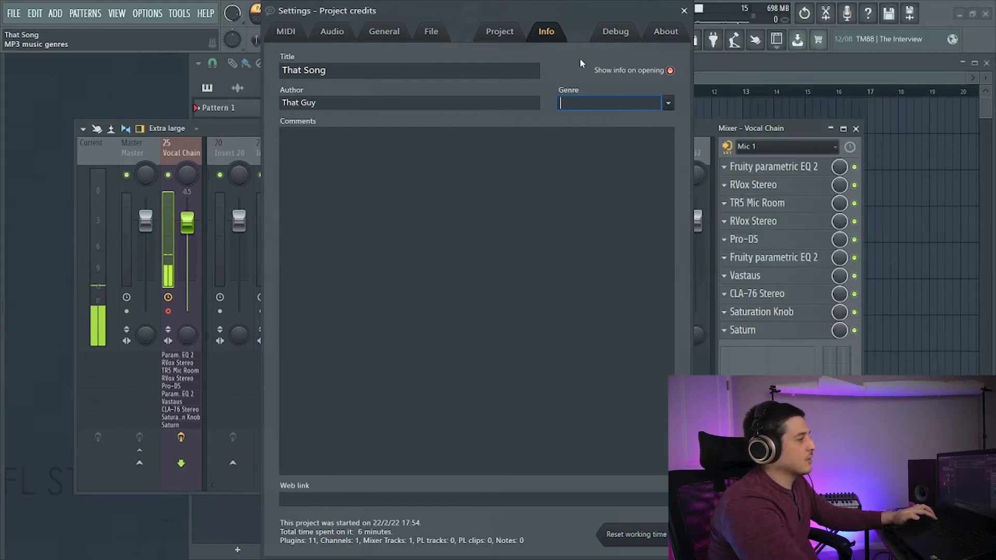
type("That Gene")
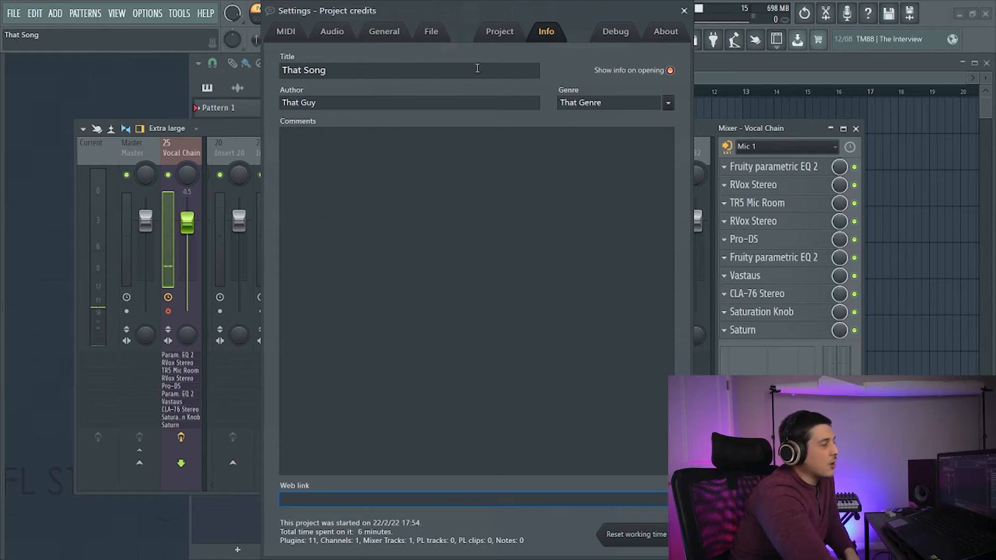
left_click(683, 11)
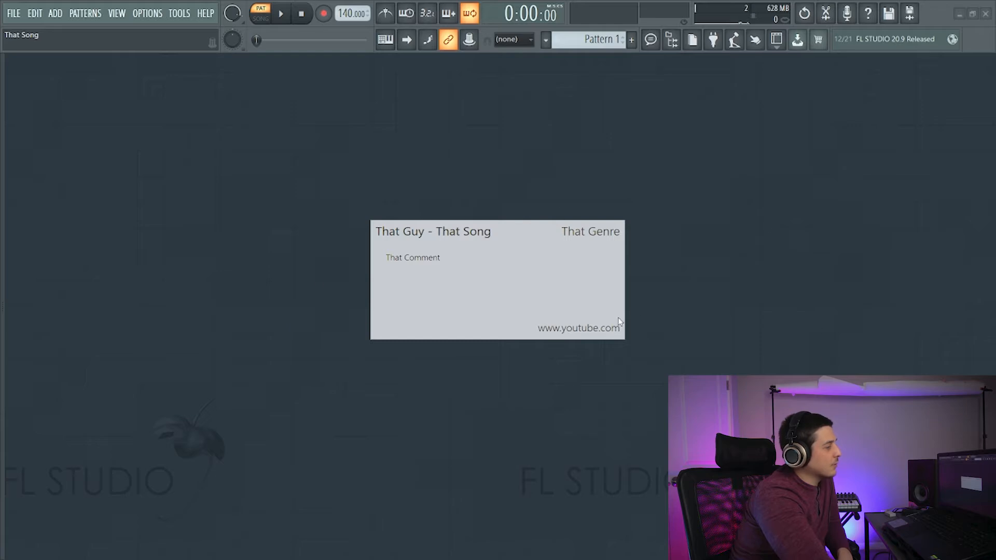
mouse_move(609, 335)
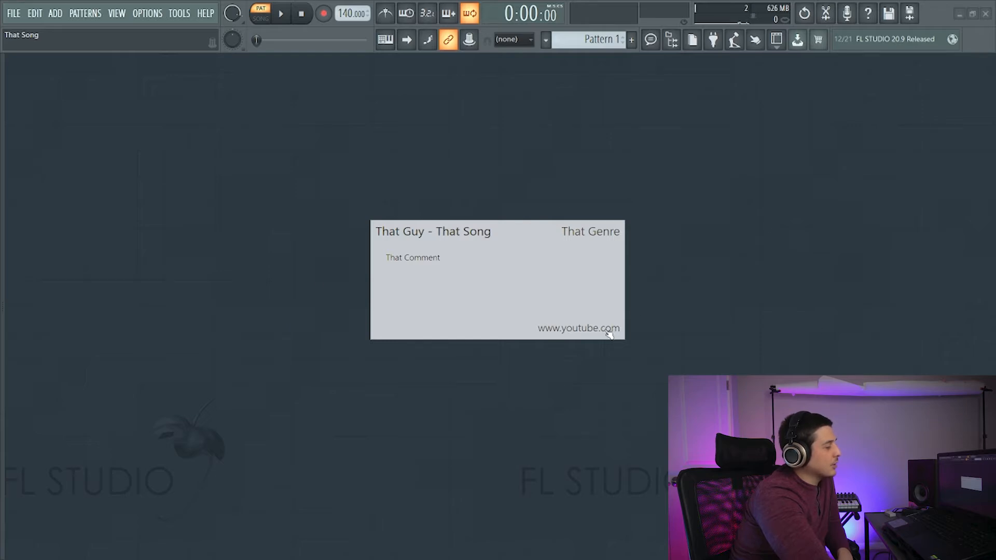
- Dismiss the project info card shown on reopening the project
left_click(578, 329)
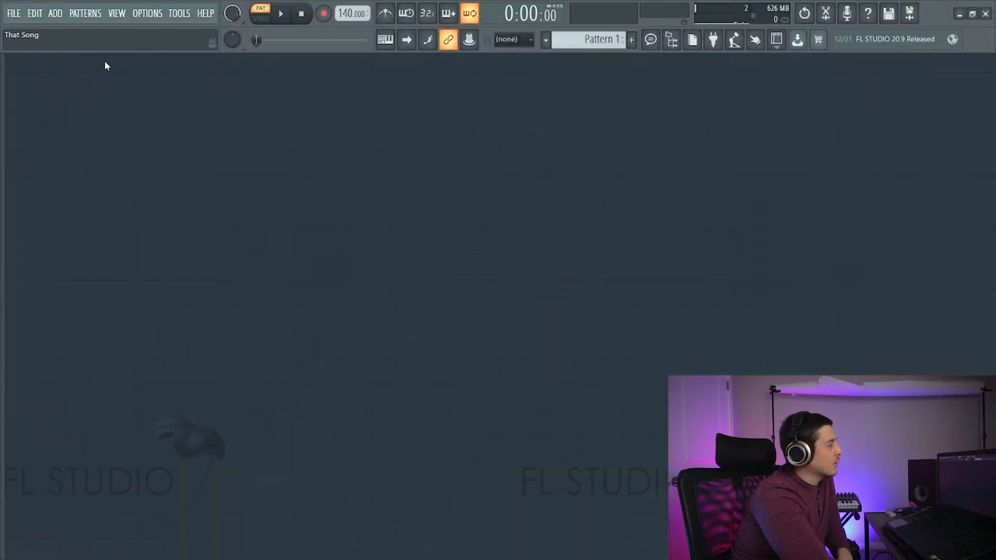
- Return to Options > Project info showing That Song, That Guy and That Genre
left_click(146, 13)
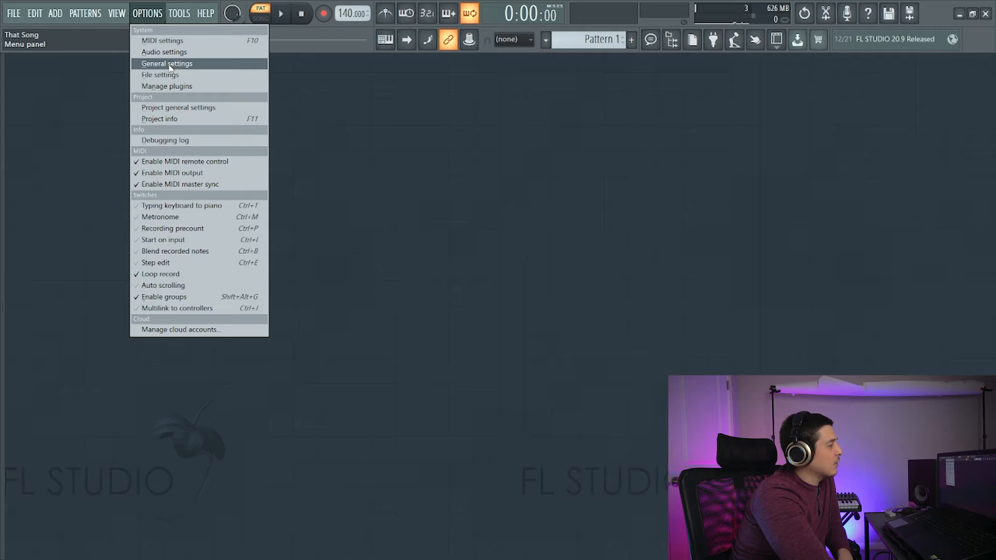
mouse_move(186, 118)
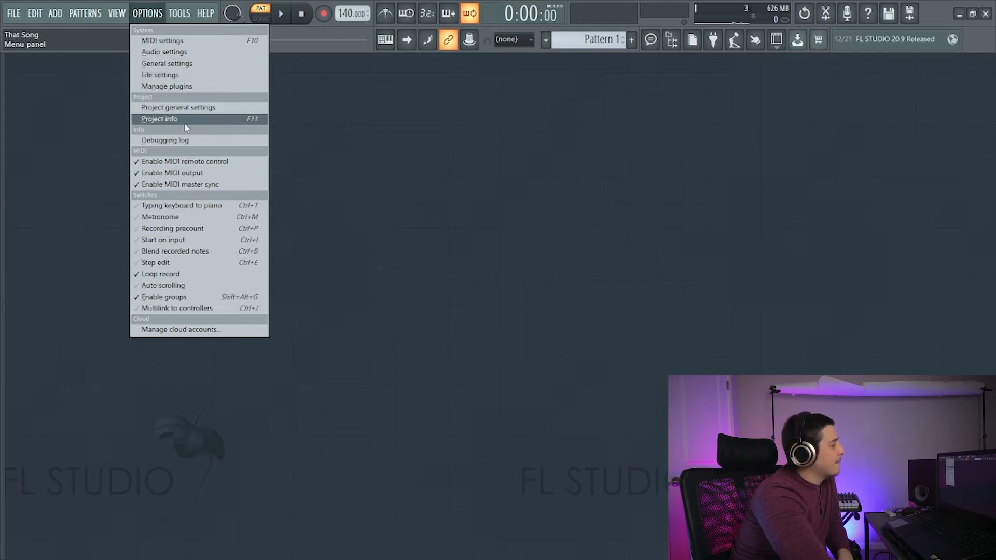
left_click(159, 118)
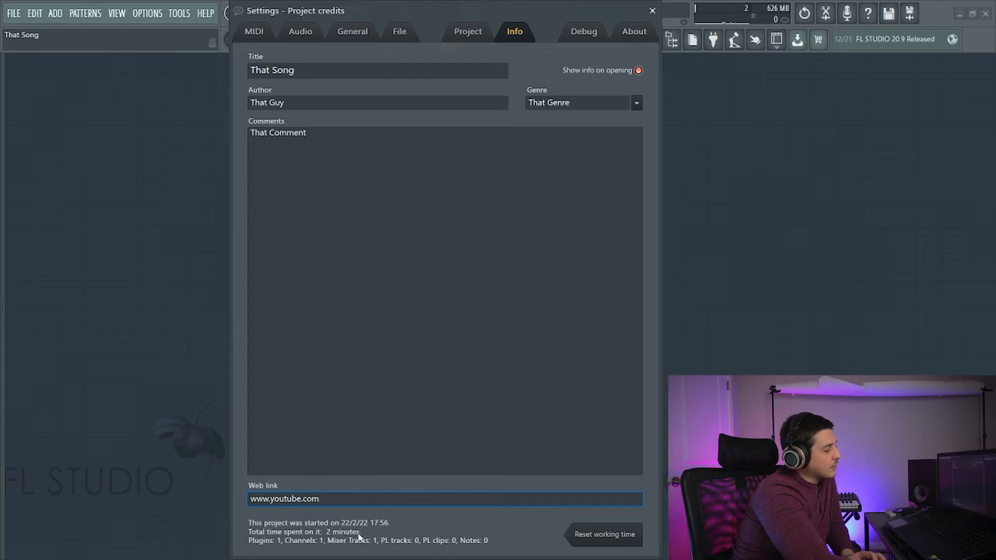
- Reset the project's working time to under a minute
left_click(320, 499)
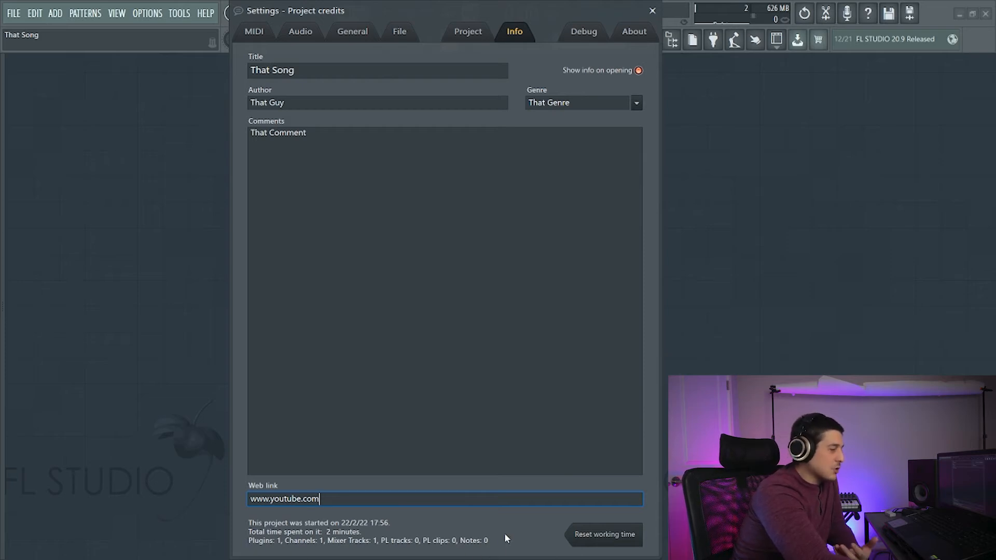
mouse_move(518, 514)
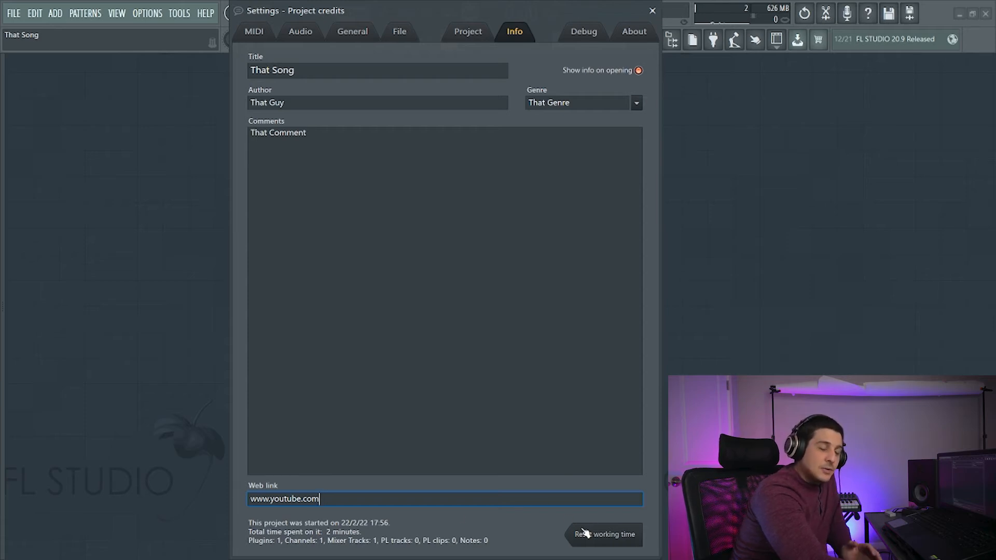
left_click(607, 534)
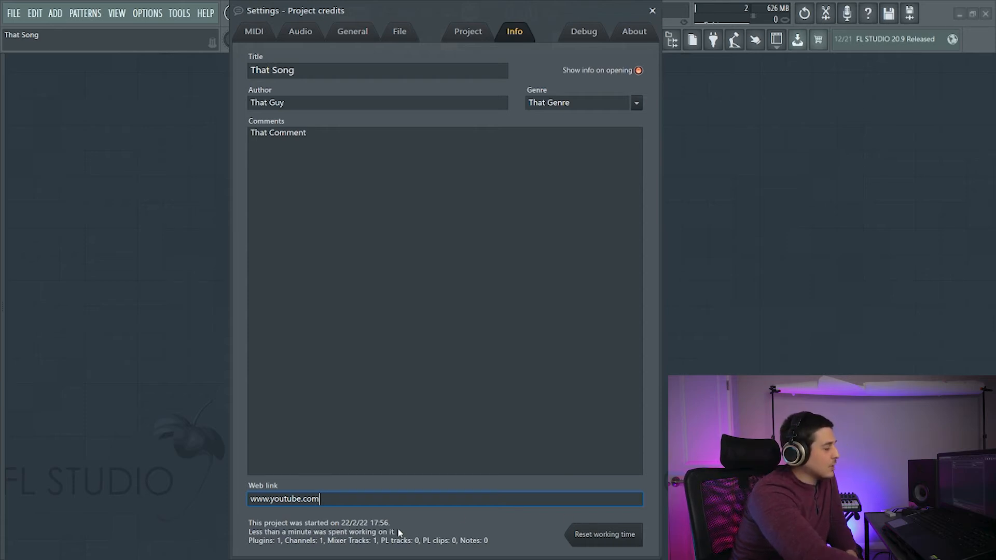